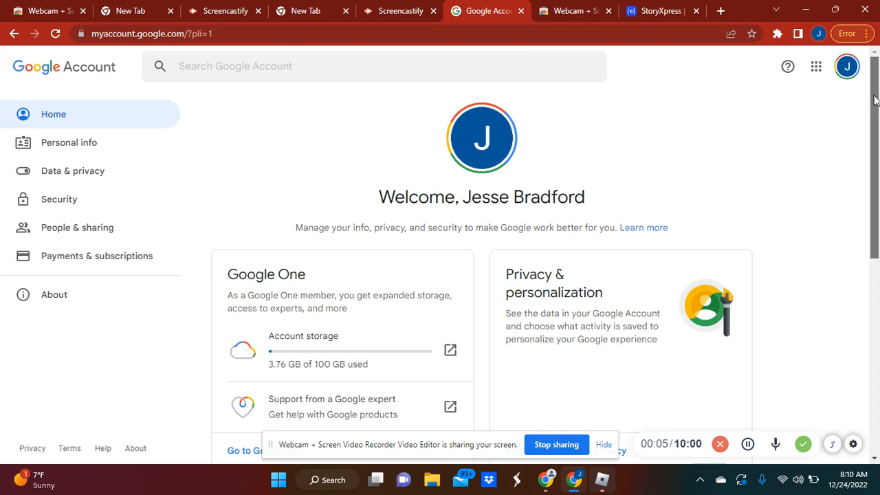
# Step: Look over the account home page, then go to the Security section
pyautogui.scroll(-3)
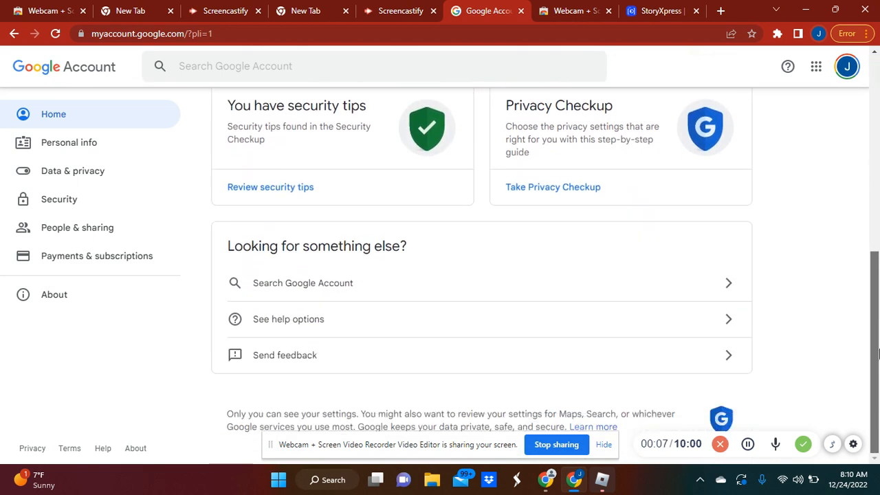
pyautogui.click(59, 199)
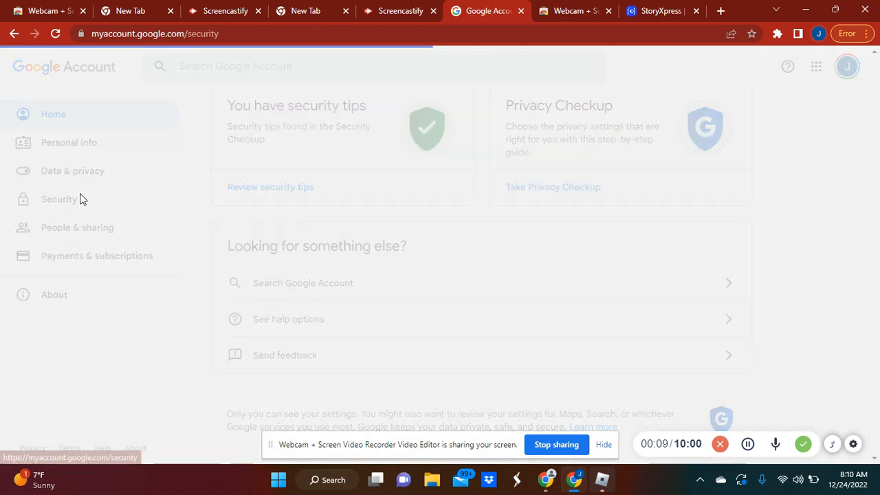
# Step: Scroll the Security page to the third-party apps card and open Manage third-party access
pyautogui.click(59, 198)
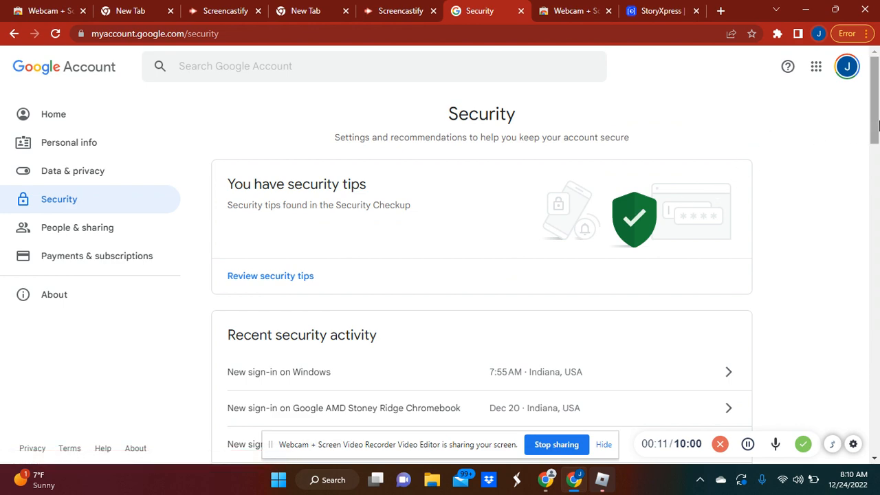
pyautogui.scroll(-3)
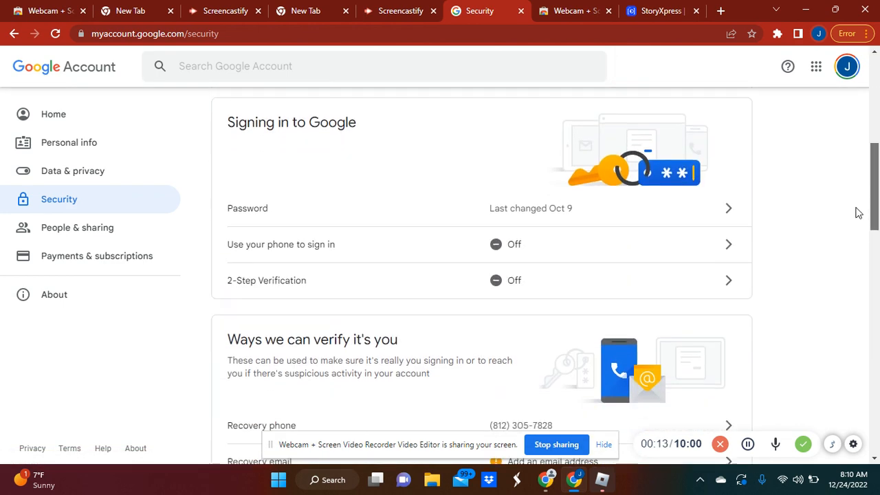
pyautogui.scroll(-3)
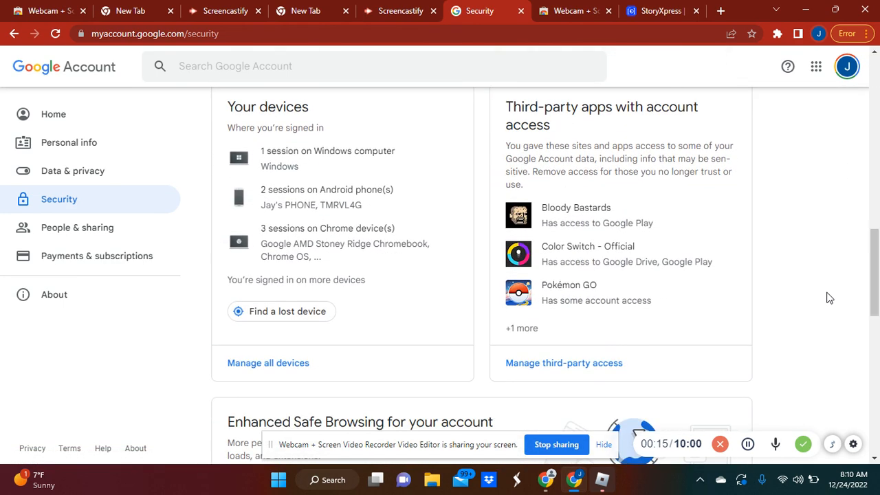
pyautogui.moveTo(563, 363)
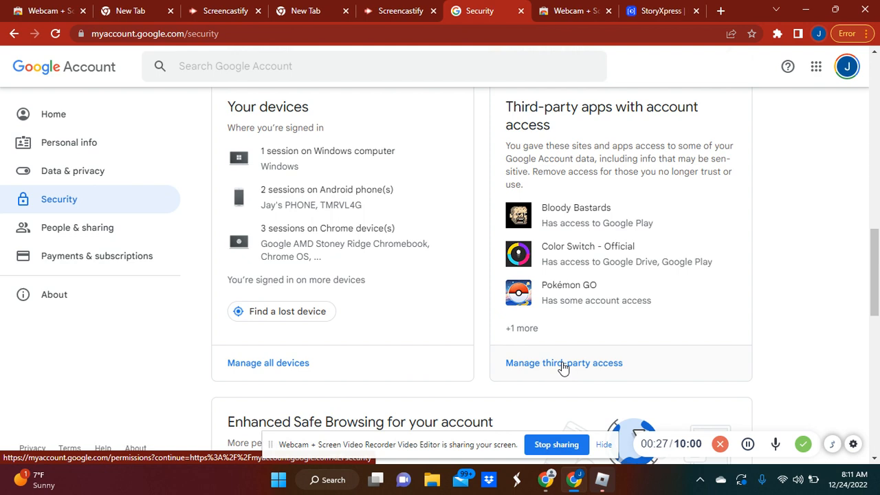
pyautogui.click(564, 363)
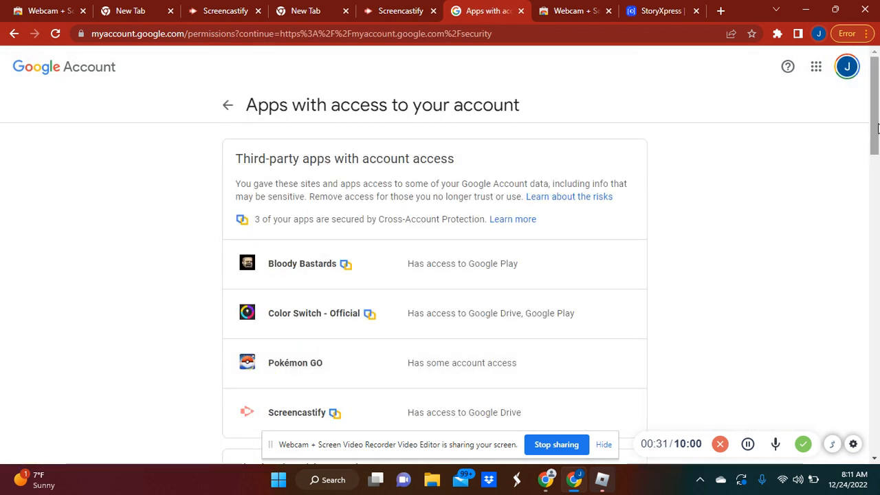
# Step: Scroll the Apps with access list down to the MISTPLAY: Play to earn rewards entry
pyautogui.scroll(-3)
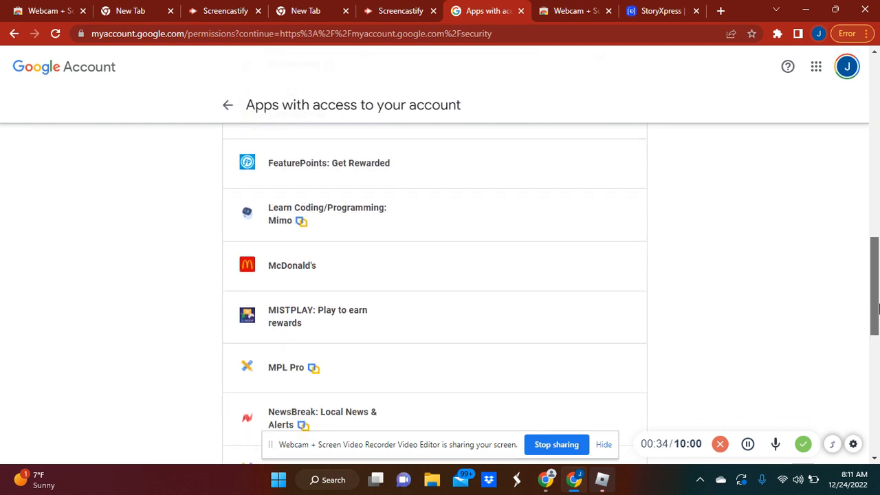
pyautogui.scroll(-3)
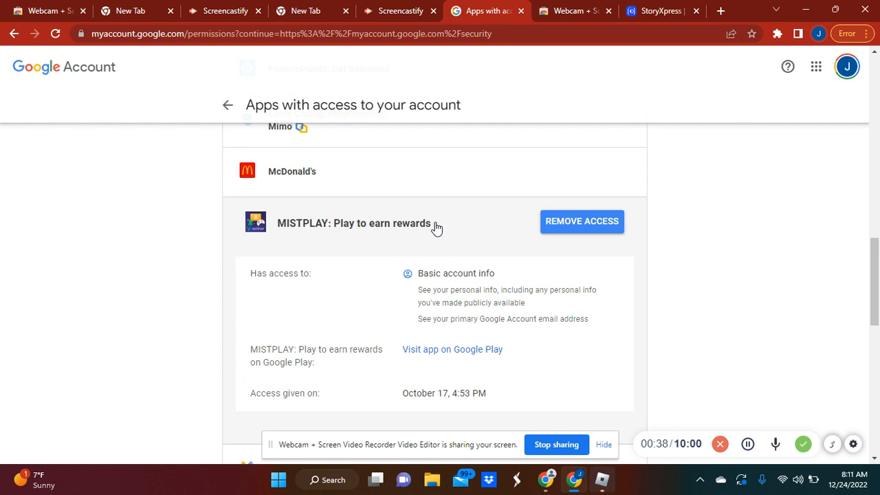
pyautogui.moveTo(581, 221)
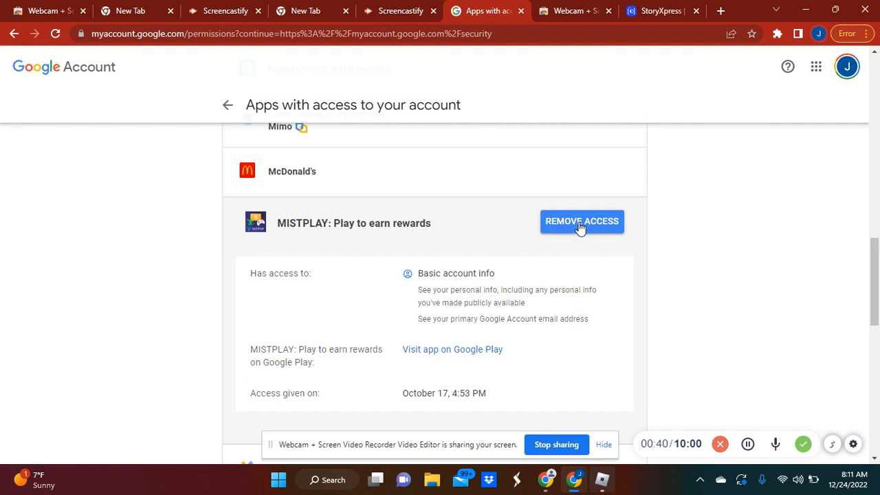
pyautogui.moveTo(579, 229)
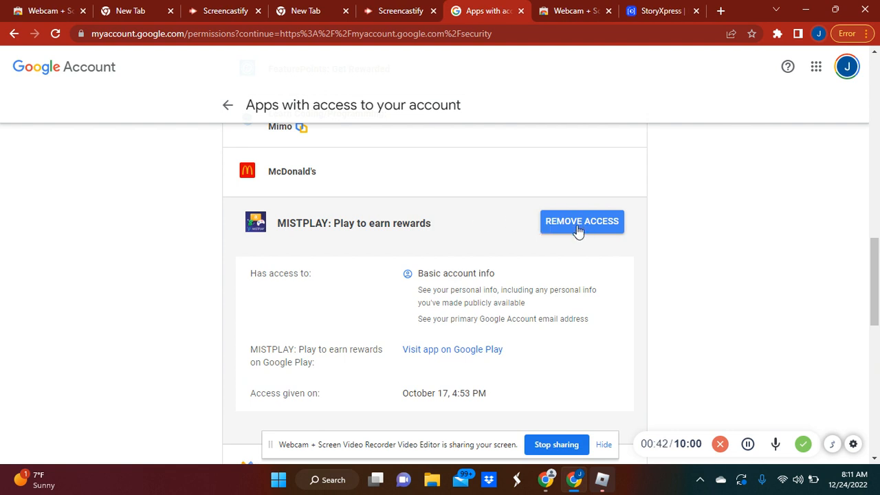